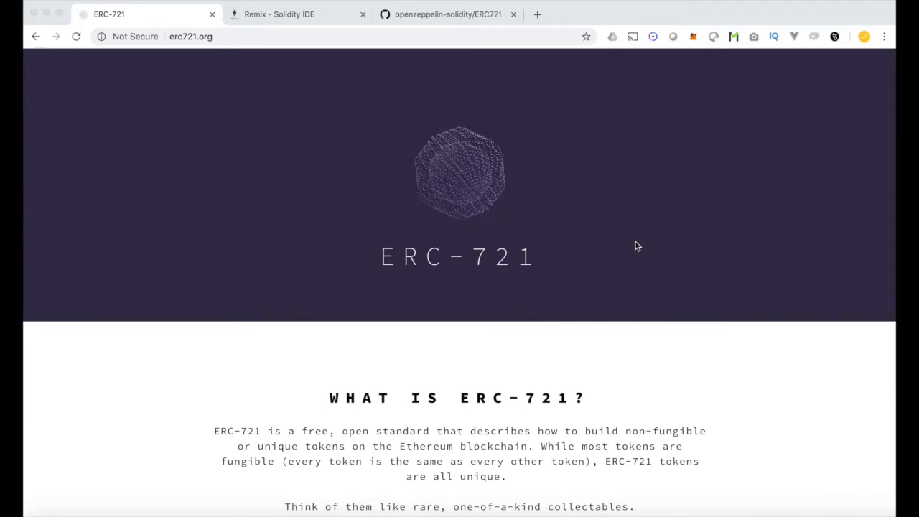
# Scroll through the ERC-721 interface code on erc721.org, returning to The Standard heading
pyautogui.scroll(-3)
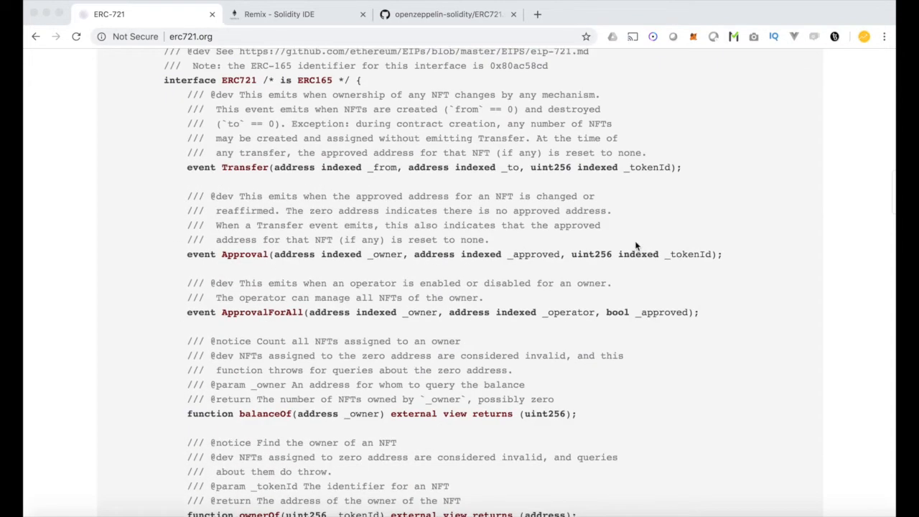
pyautogui.scroll(-3)
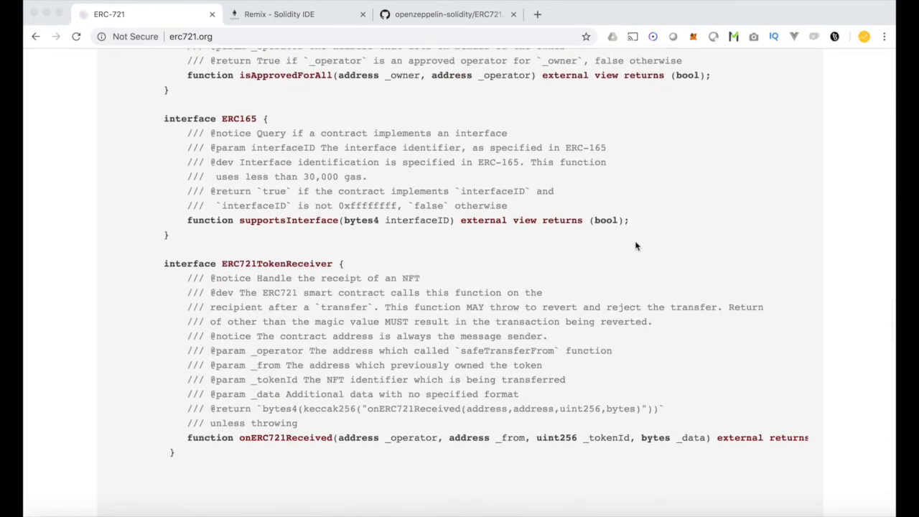
pyautogui.scroll(3)
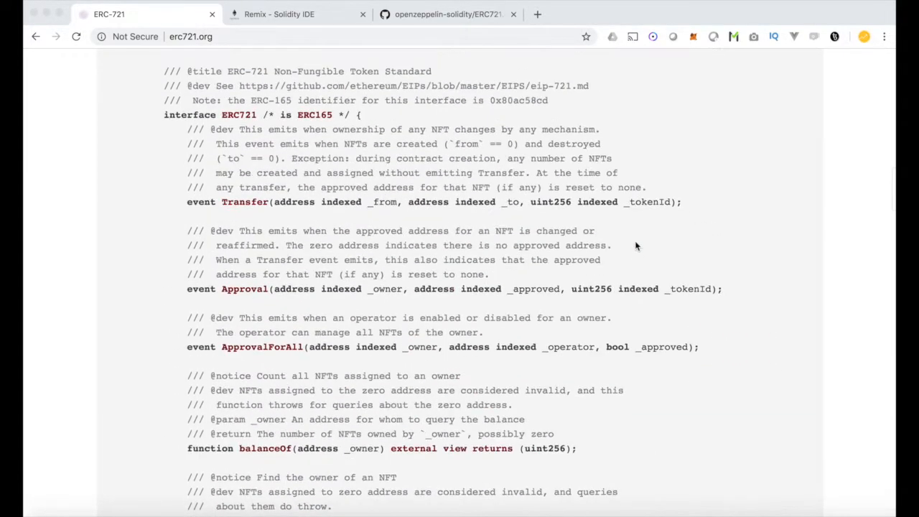
pyautogui.scroll(3)
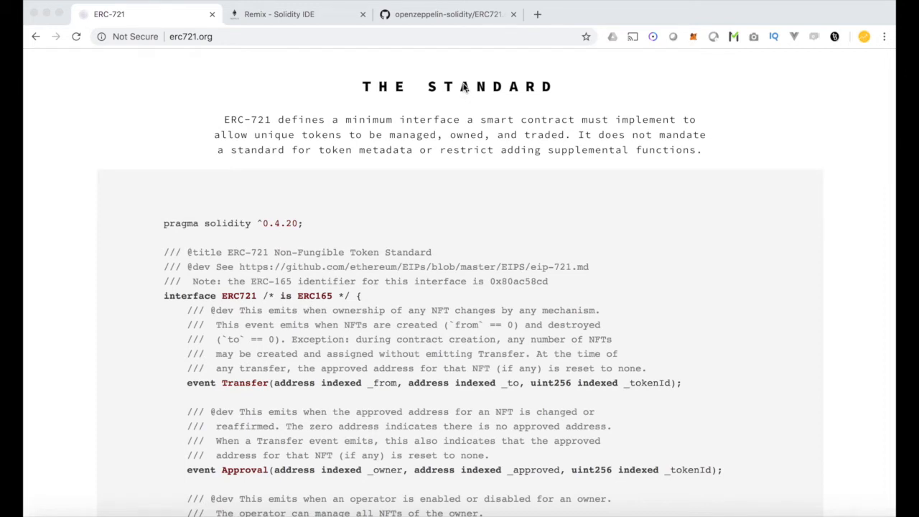
pyautogui.moveTo(451, 17)
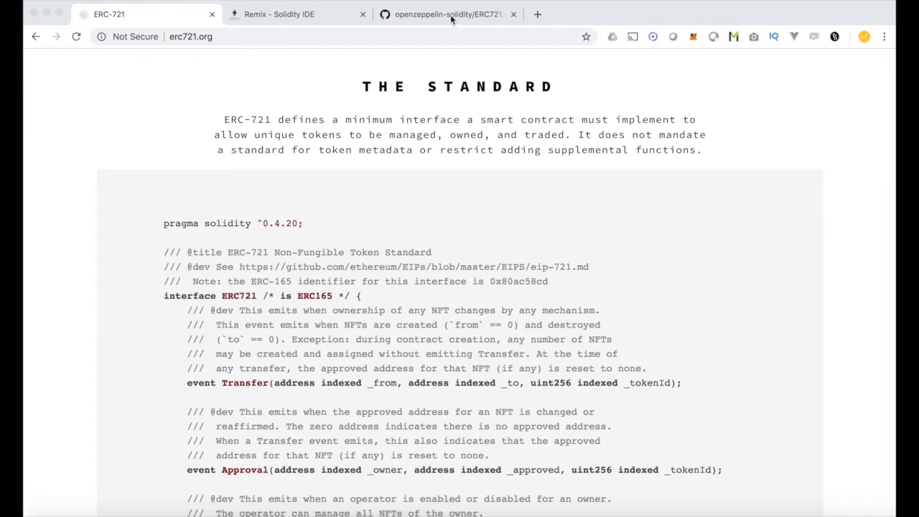
pyautogui.click(451, 13)
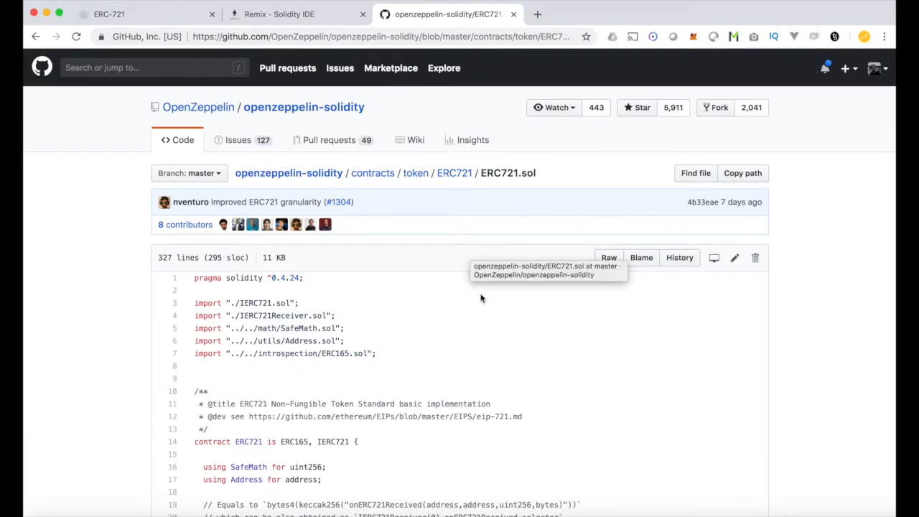
pyautogui.moveTo(518, 213)
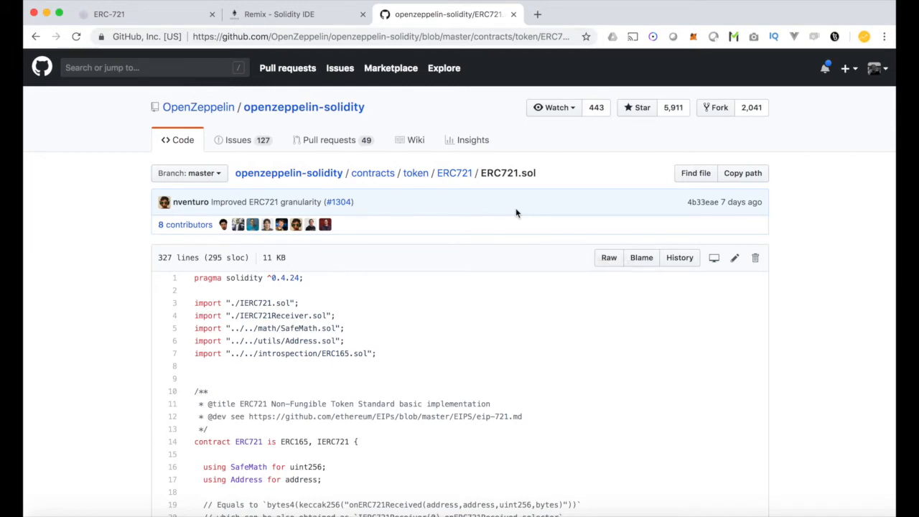
pyautogui.scroll(-3)
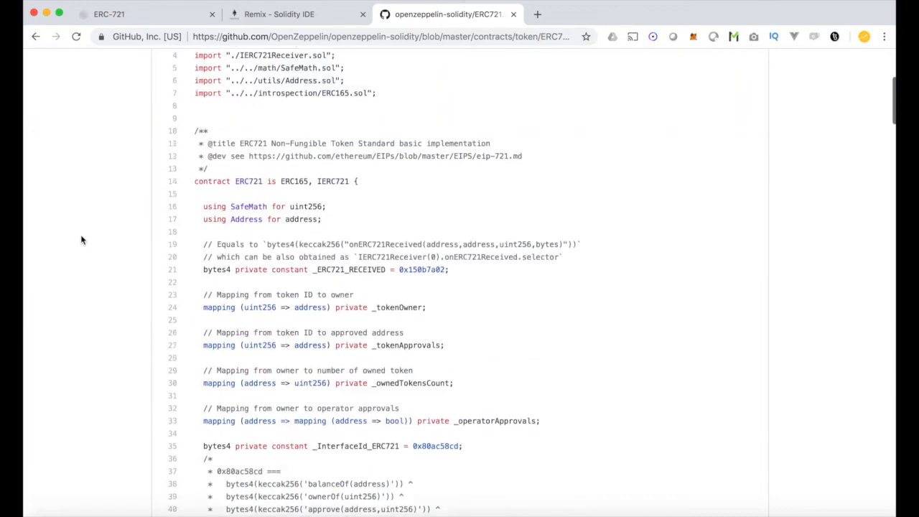
pyautogui.scroll(-3)
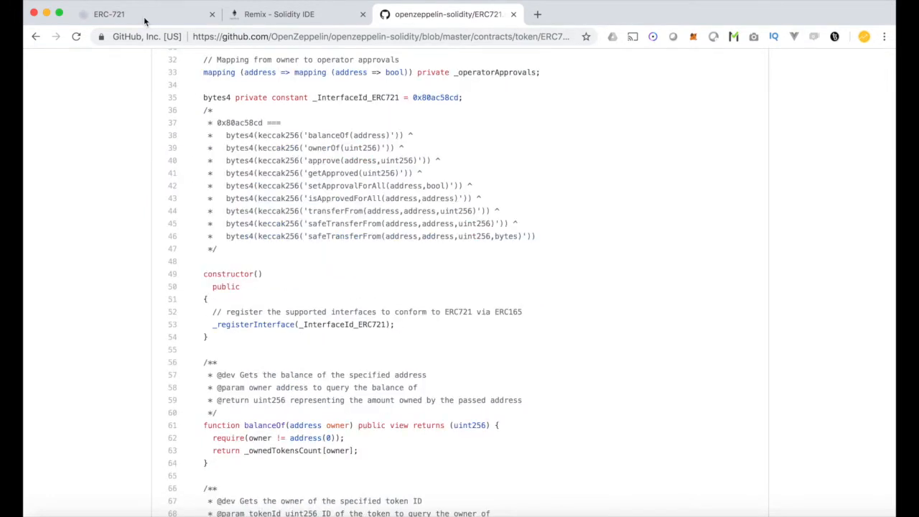
pyautogui.click(115, 15)
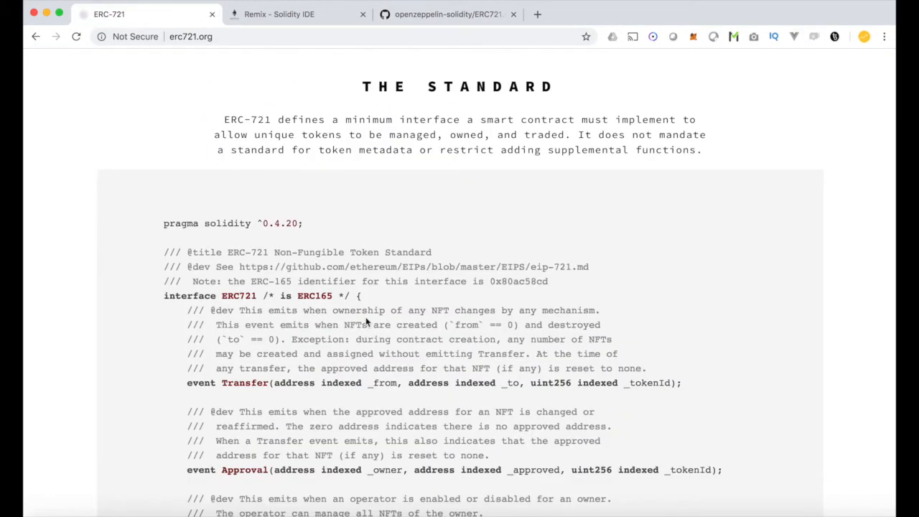
pyautogui.scroll(-3)
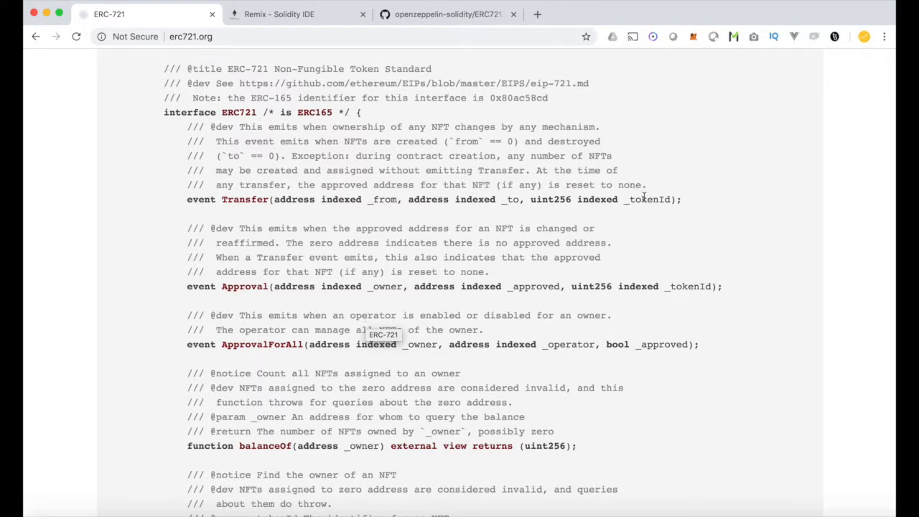
pyautogui.moveTo(553, 186)
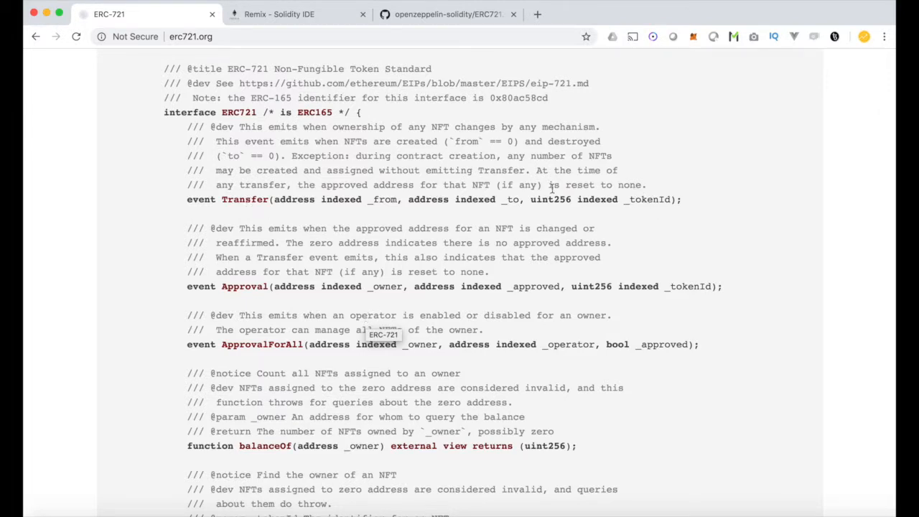
pyautogui.doubleClick(648, 199)
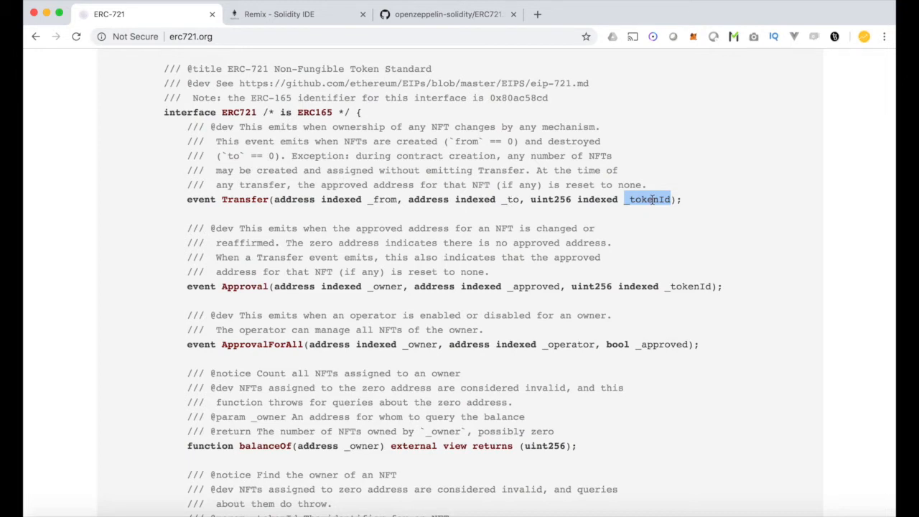
pyautogui.scroll(-3)
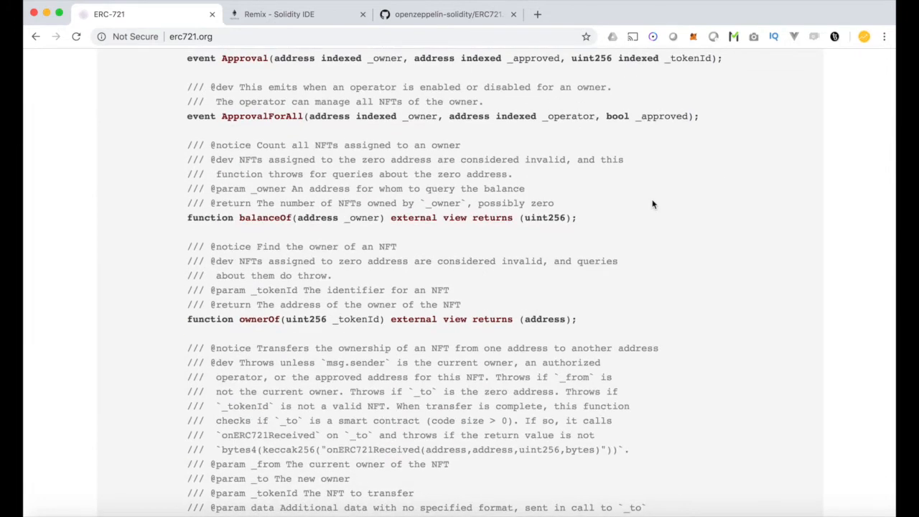
pyautogui.moveTo(264, 218)
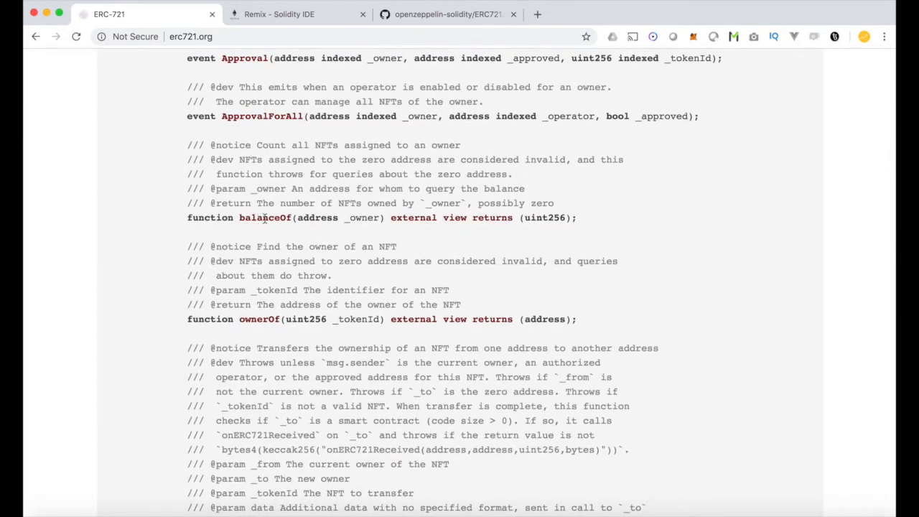
pyautogui.doubleClick(264, 217)
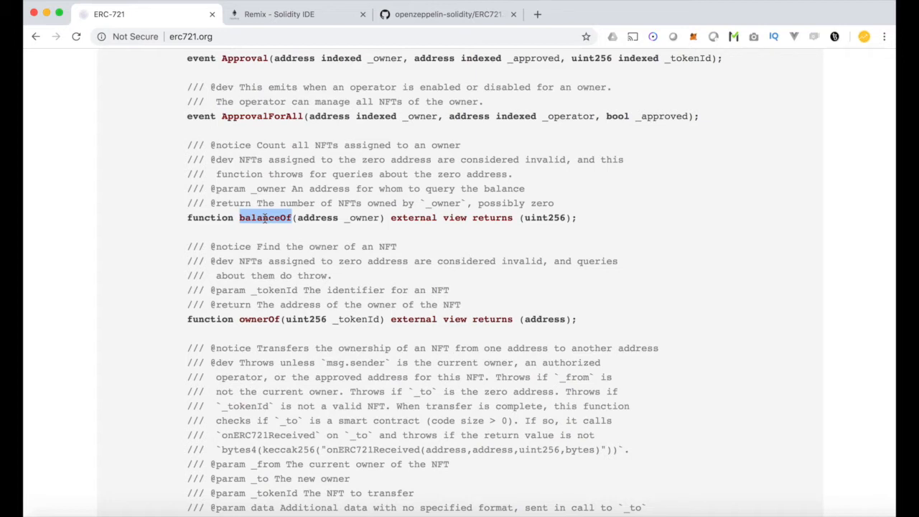
pyautogui.scroll(-3)
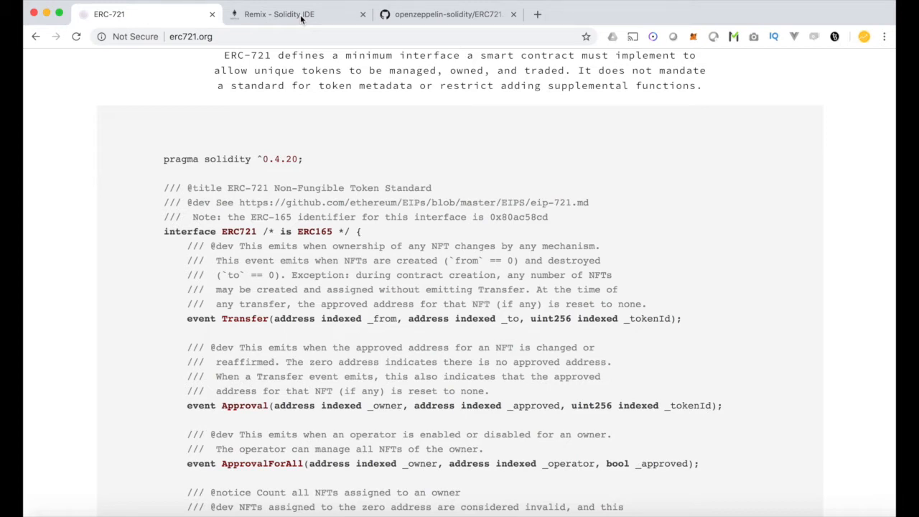
# Switch to the Remix tab showing browser/ERC721.sol with MyERC721 and mintUniqueTokenTo
pyautogui.click(282, 14)
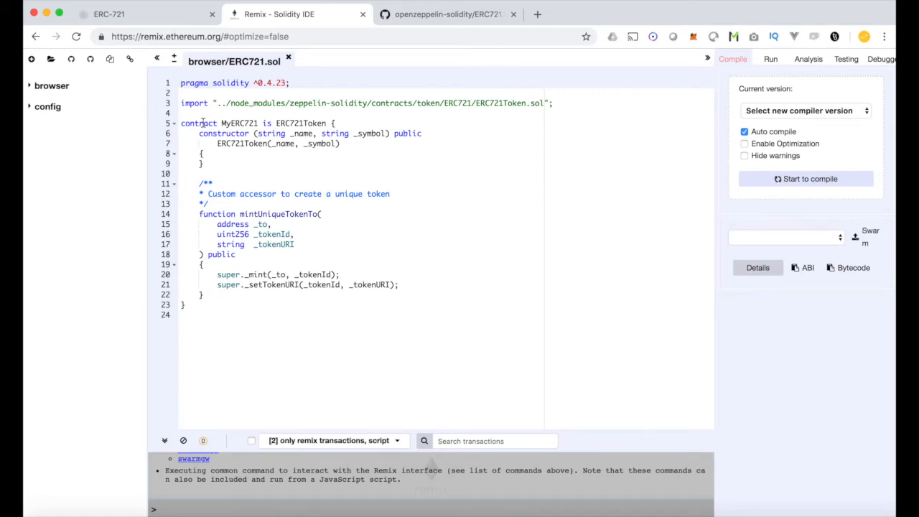
pyautogui.doubleClick(240, 122)
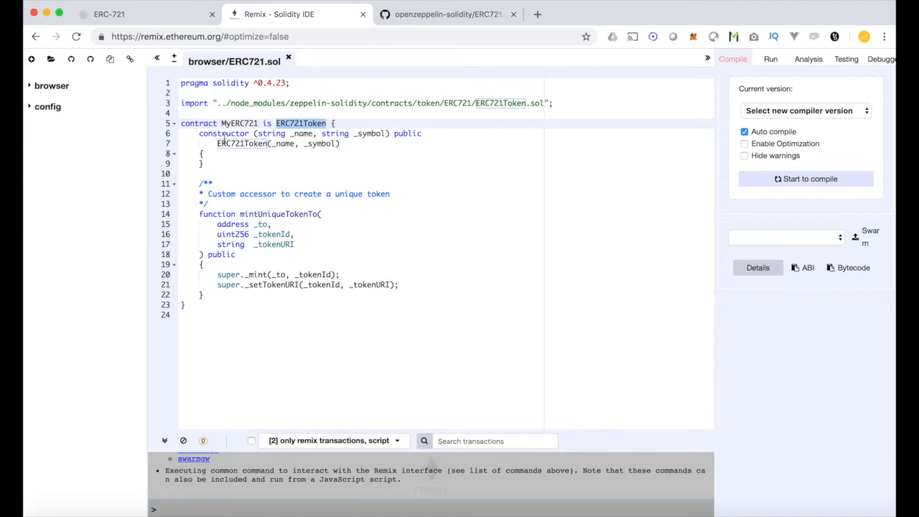
pyautogui.doubleClick(224, 134)
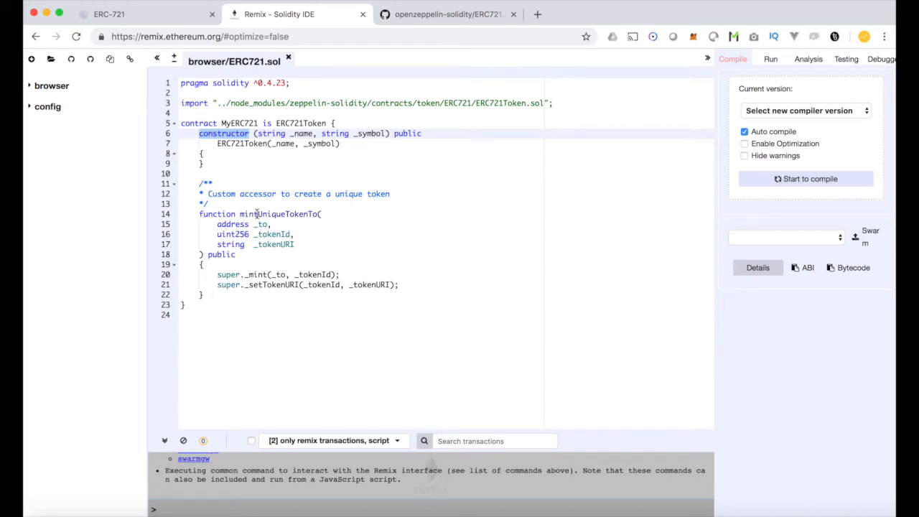
pyautogui.doubleClick(280, 214)
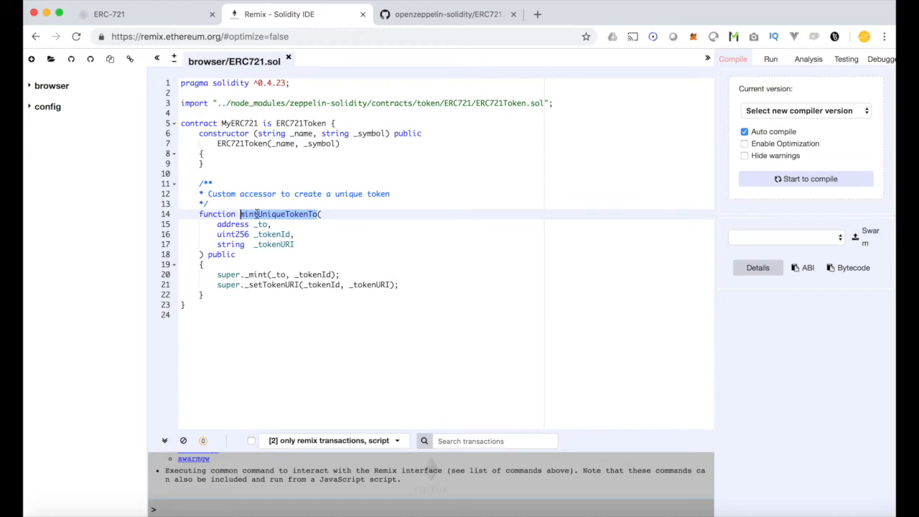
pyautogui.doubleClick(273, 234)
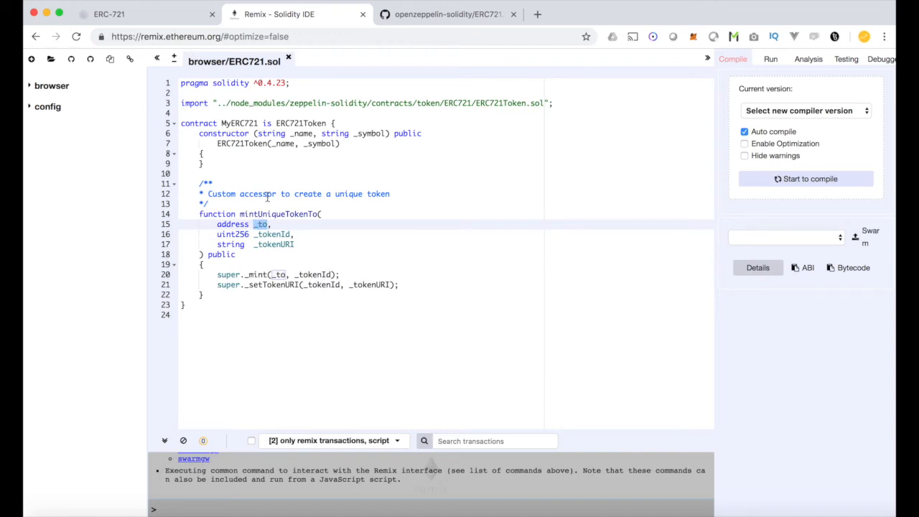
pyautogui.moveTo(289, 275)
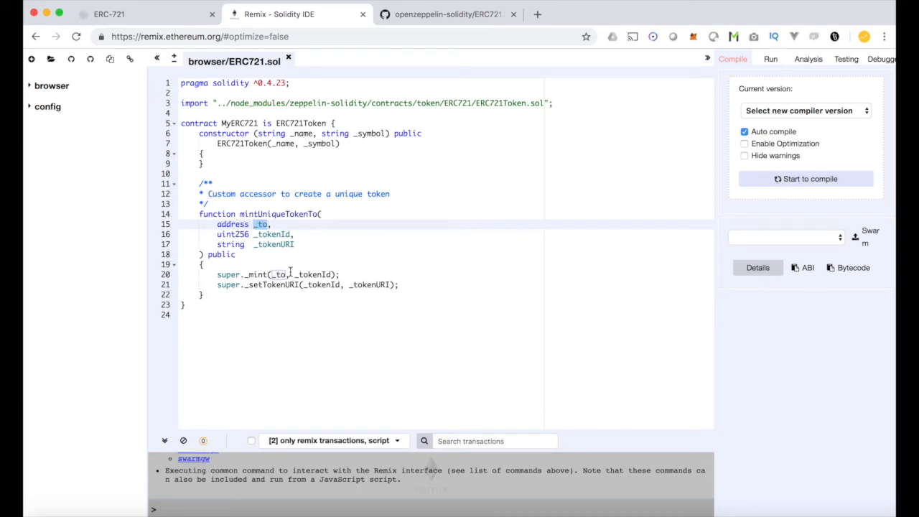